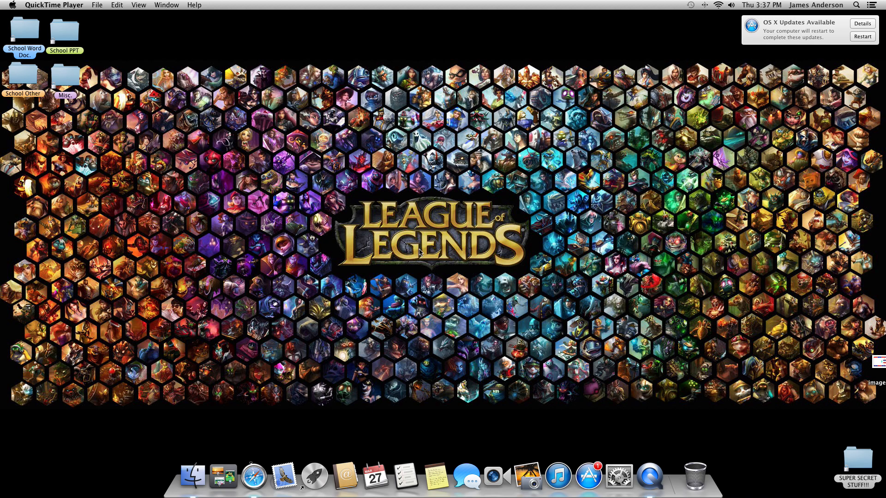
mouse_move(434, 266)
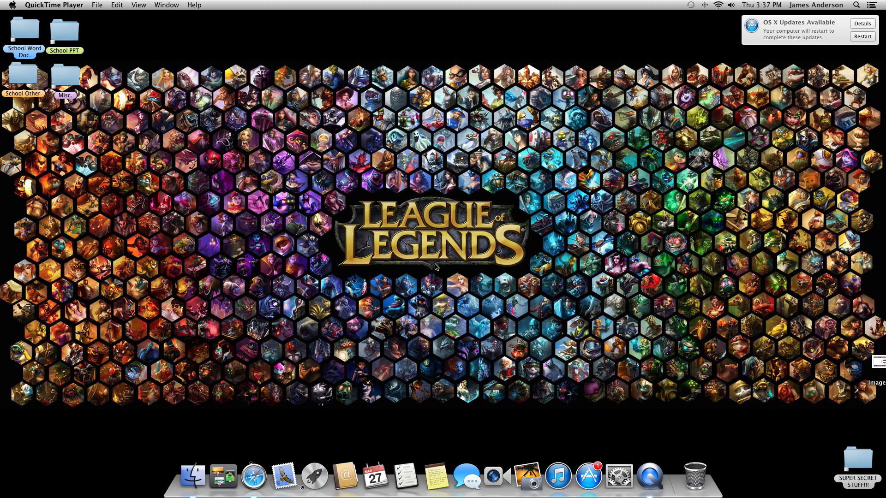
mouse_move(284, 476)
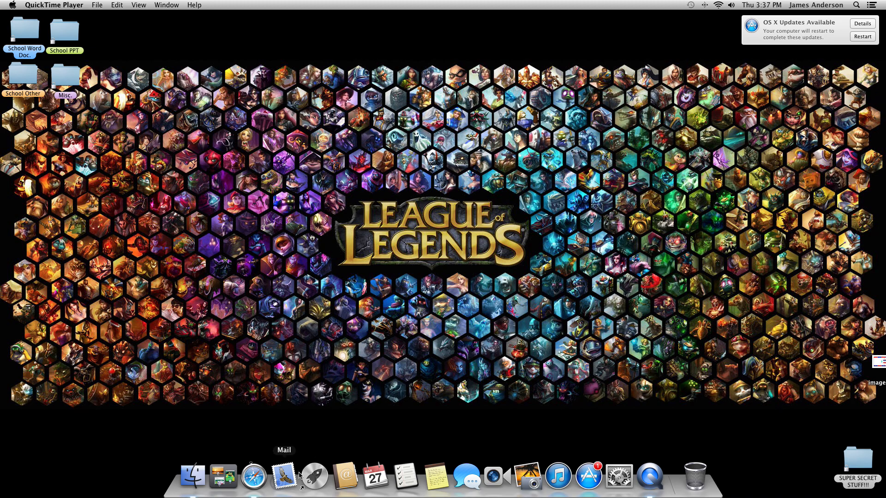
Launch Safari and run a Google search for "mac mouse" from the address bar suggestion.
left_click(253, 476)
type("m")
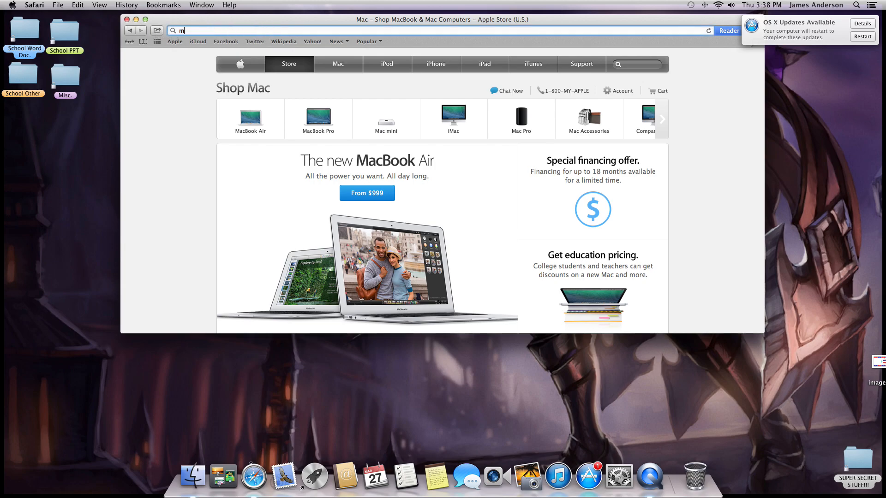
type("ac mou")
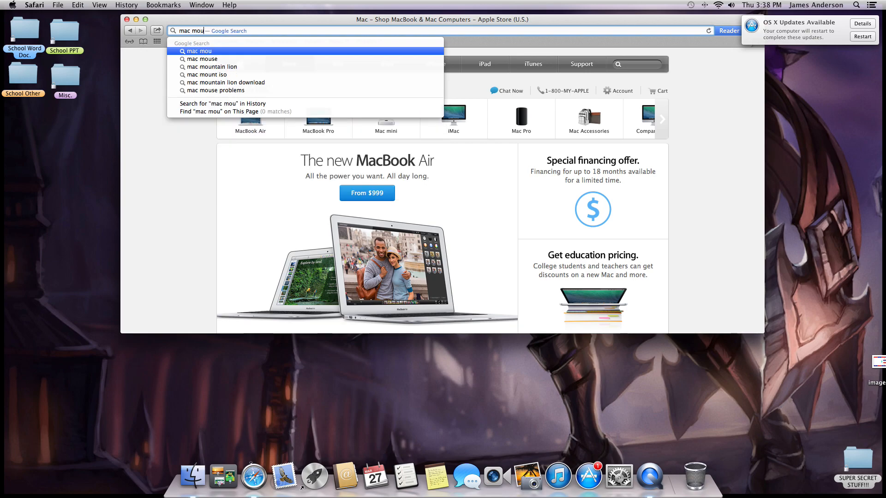
left_click(201, 59)
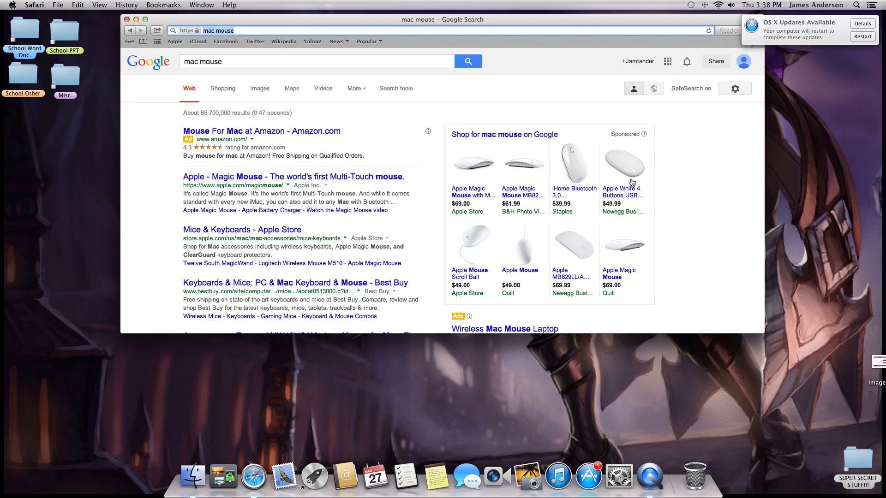
mouse_move(469, 165)
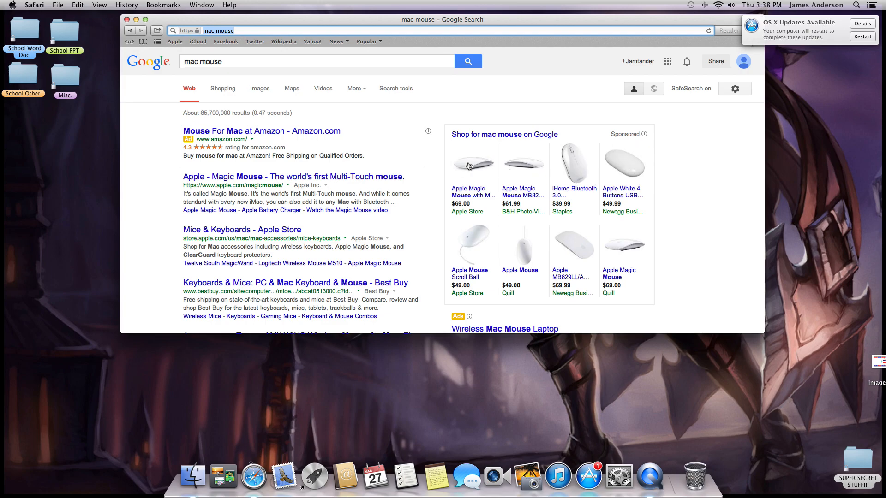
mouse_move(522, 154)
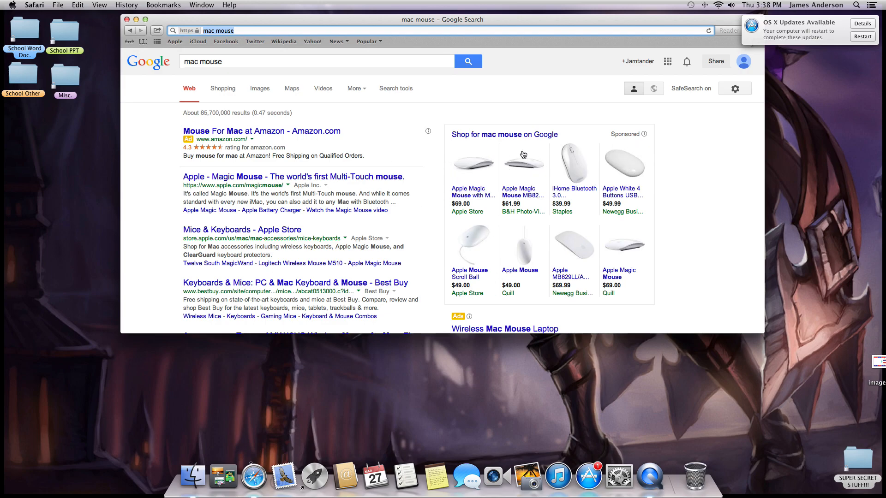
mouse_move(462, 127)
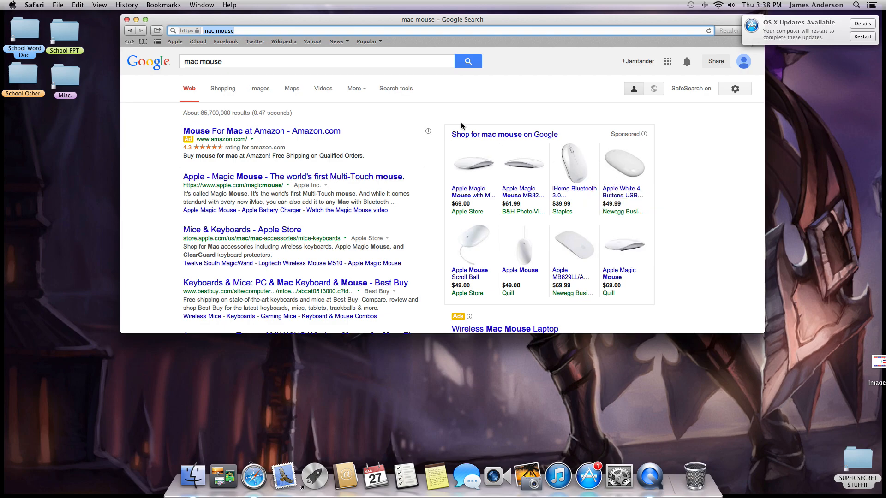
mouse_move(182, 3)
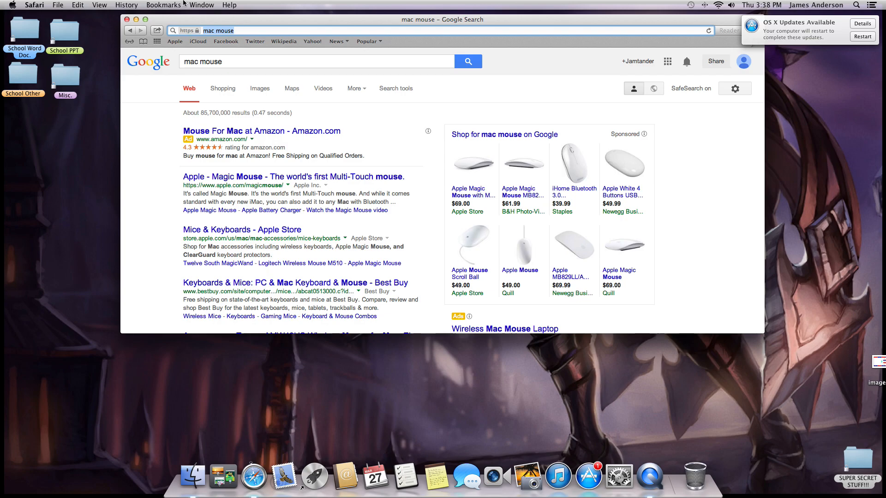
mouse_move(629, 183)
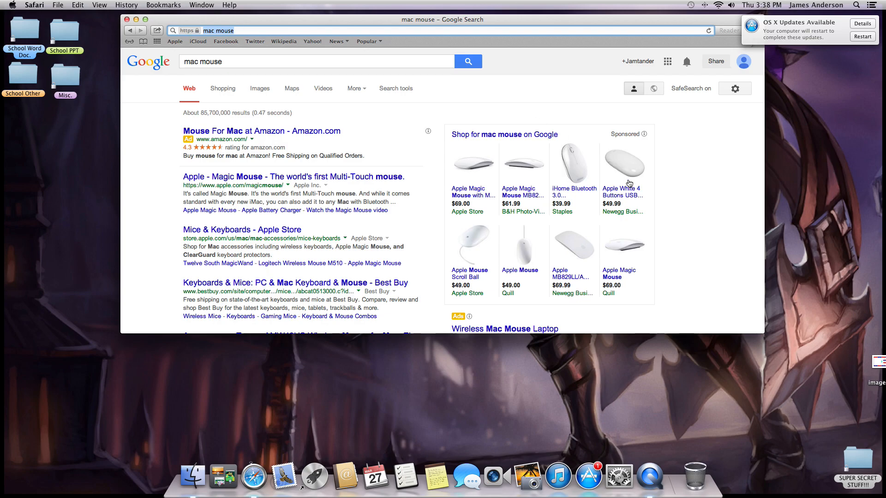
mouse_move(624, 162)
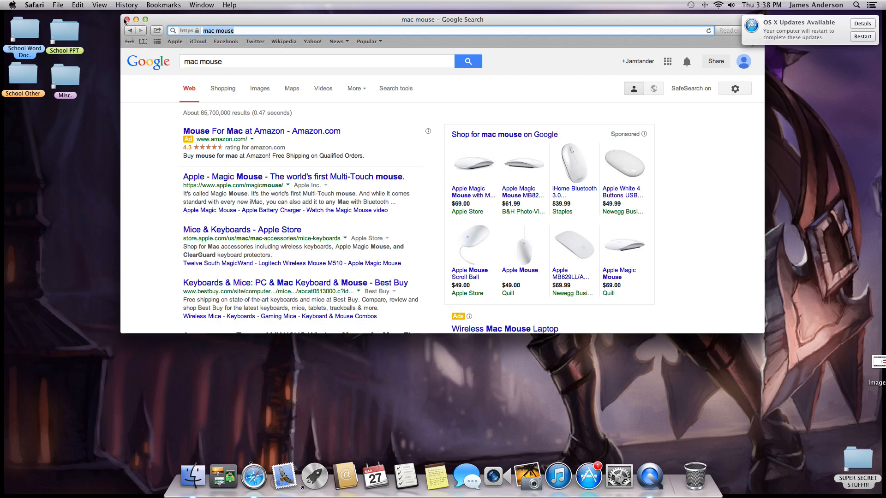
mouse_move(128, 22)
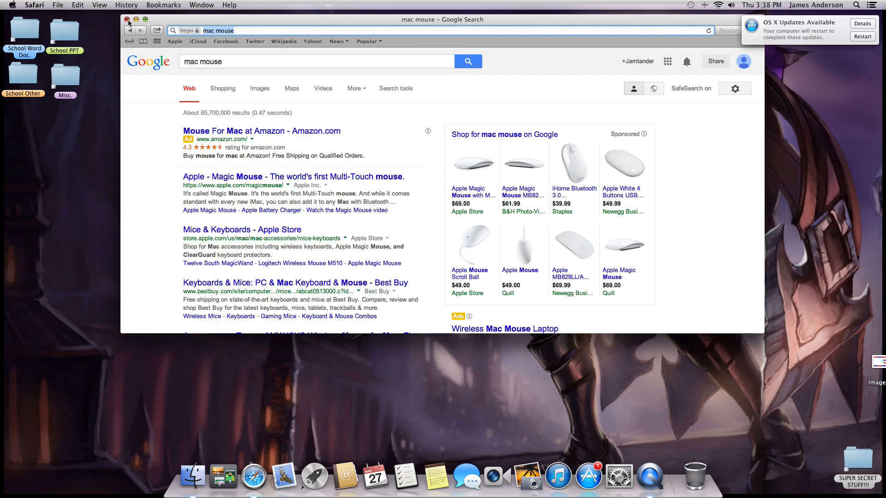
Close the Safari window and launch System Preferences via Spotlight search for "syst".
left_click(128, 20)
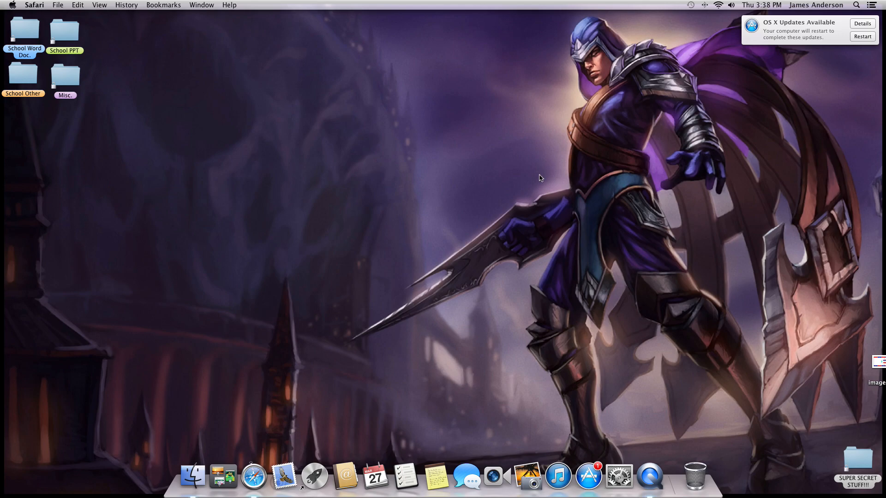
mouse_move(664, 82)
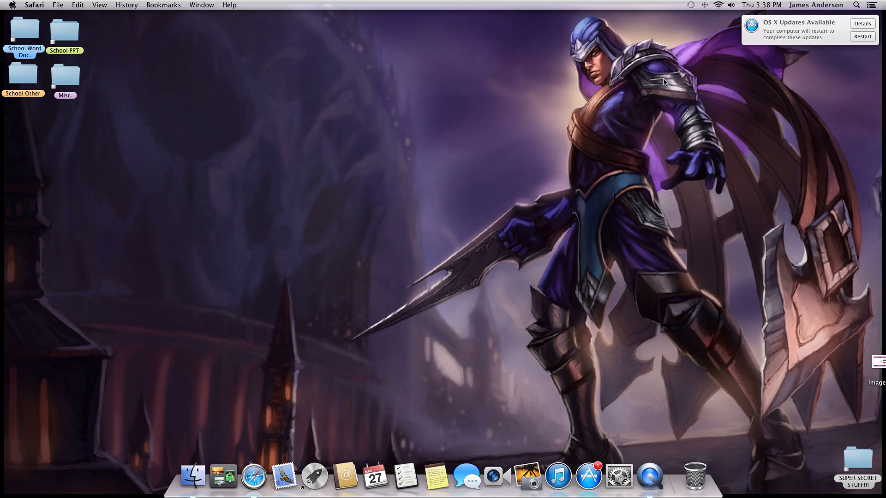
left_click(856, 5)
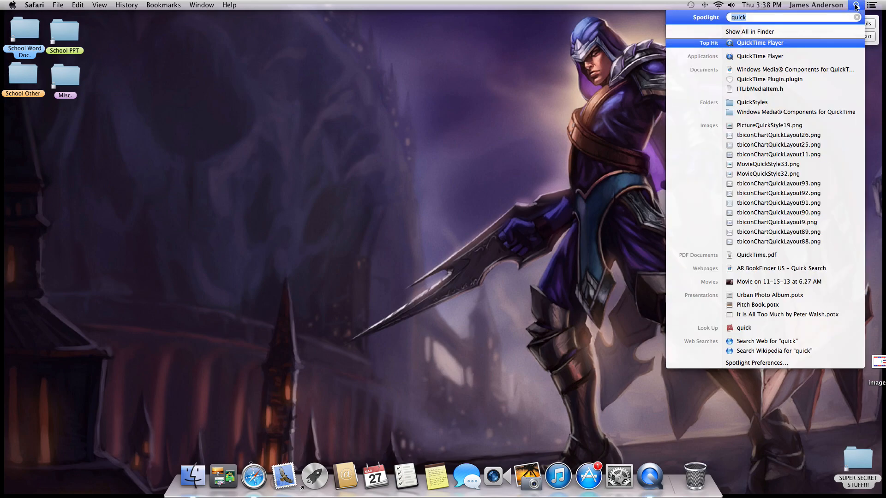
type("syst")
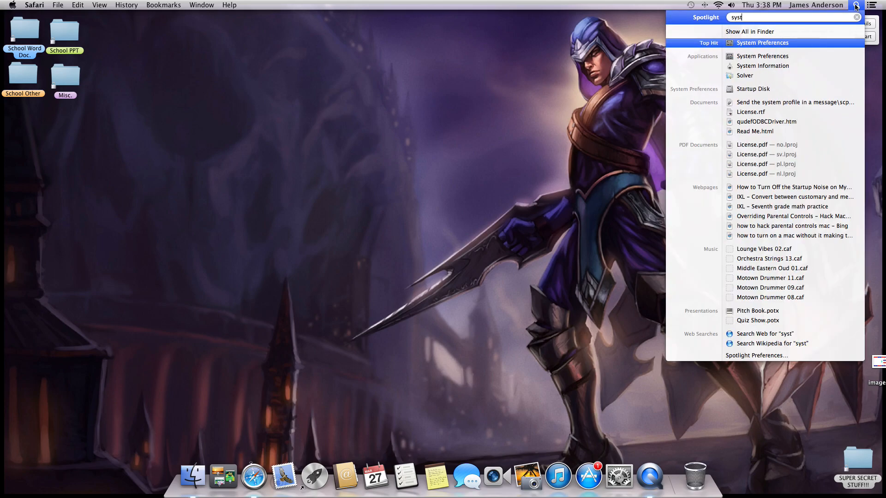
left_click(762, 42)
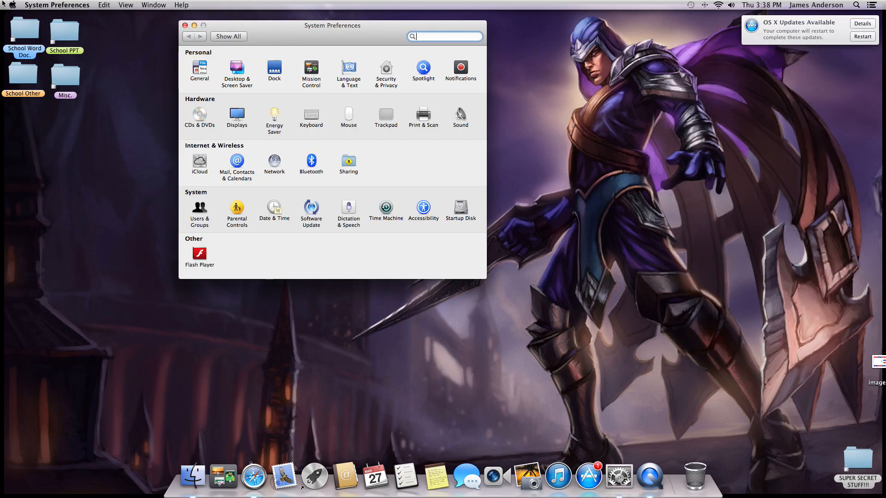
Use the Apple menu to bring the System Preferences overview window forward.
left_click(8, 5)
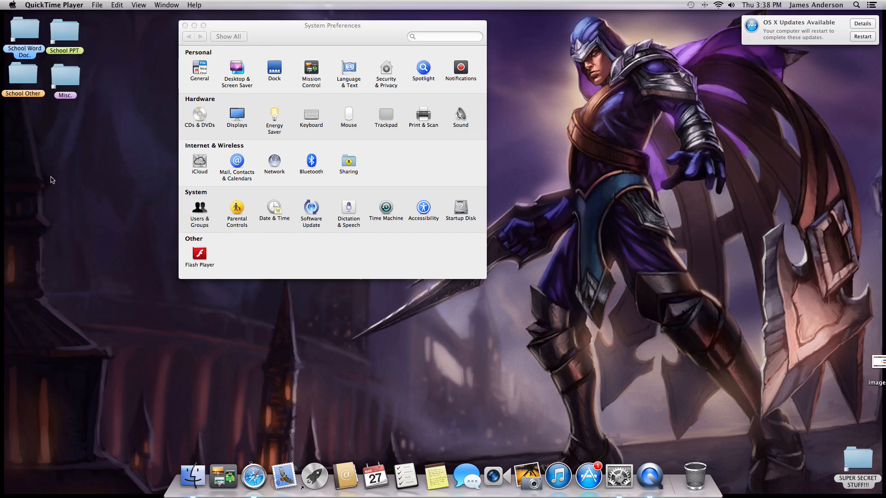
left_click(11, 6)
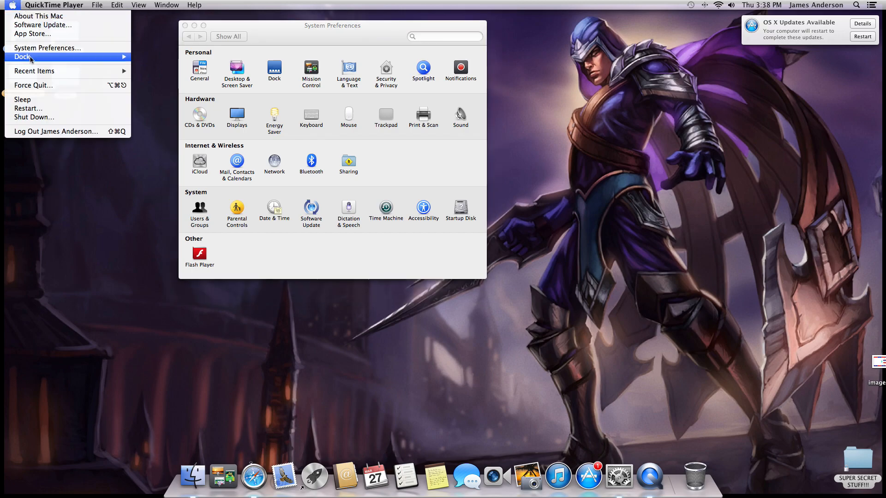
mouse_move(30, 33)
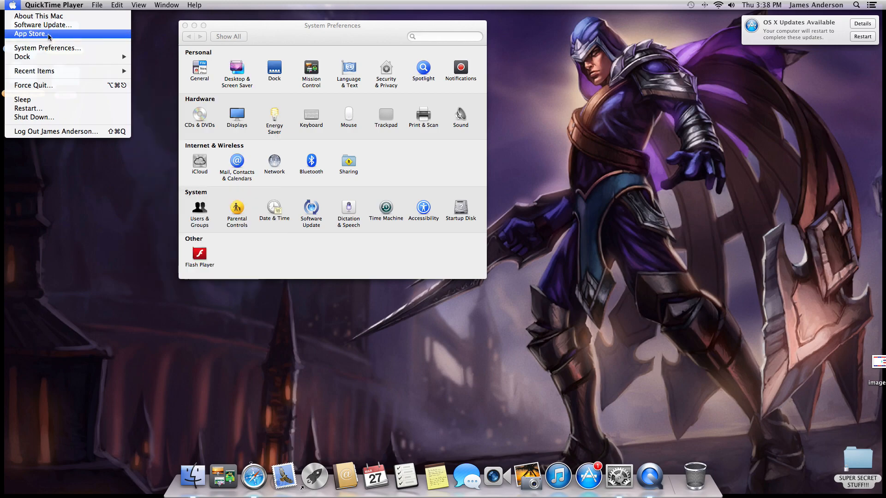
left_click(54, 5)
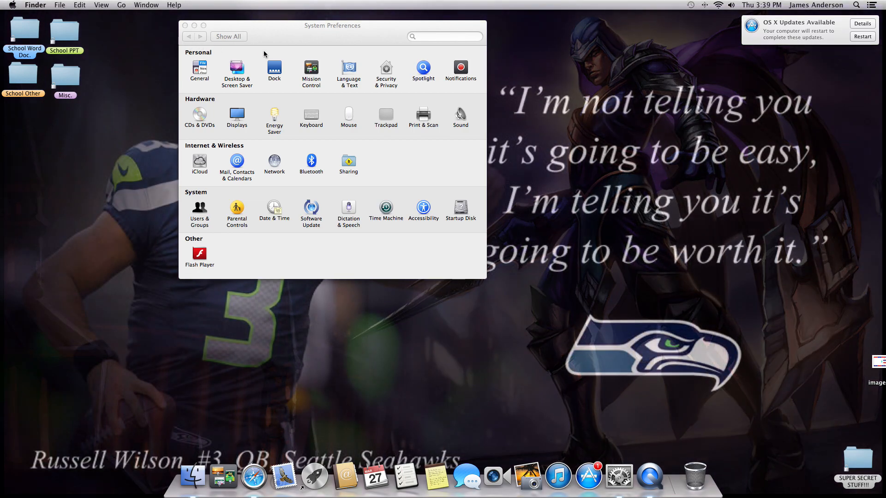
Search the preferences for "mouse" and open the Mouse pane's Point & Click settings.
left_click(444, 36)
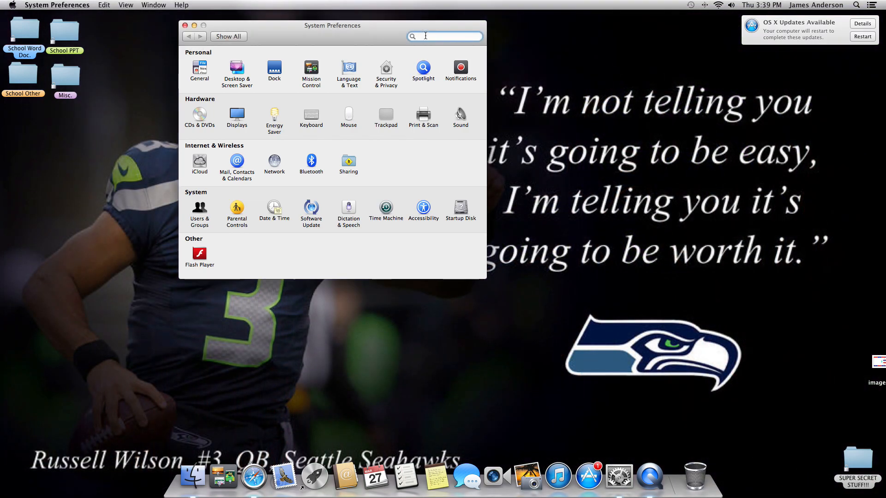
type("mouse")
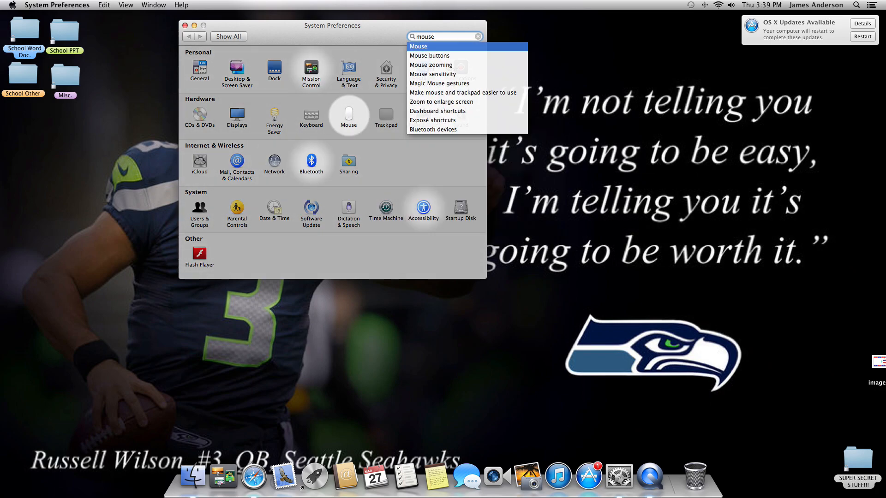
mouse_move(443, 210)
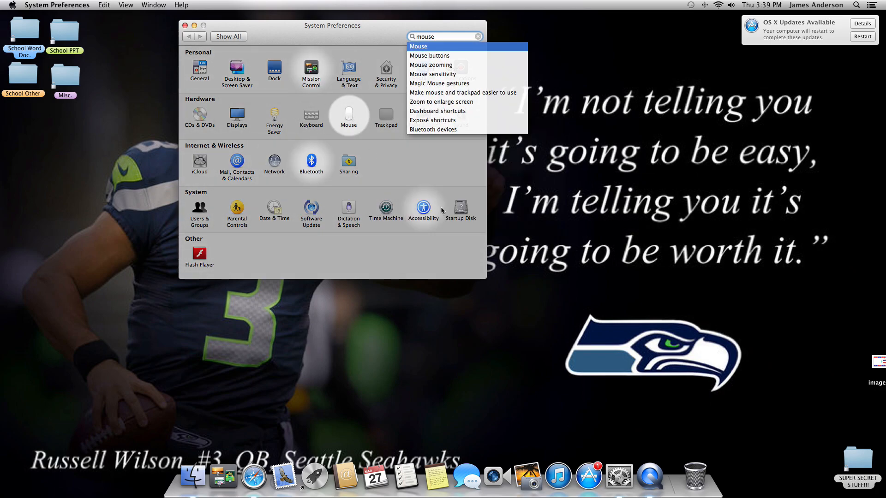
mouse_move(347, 100)
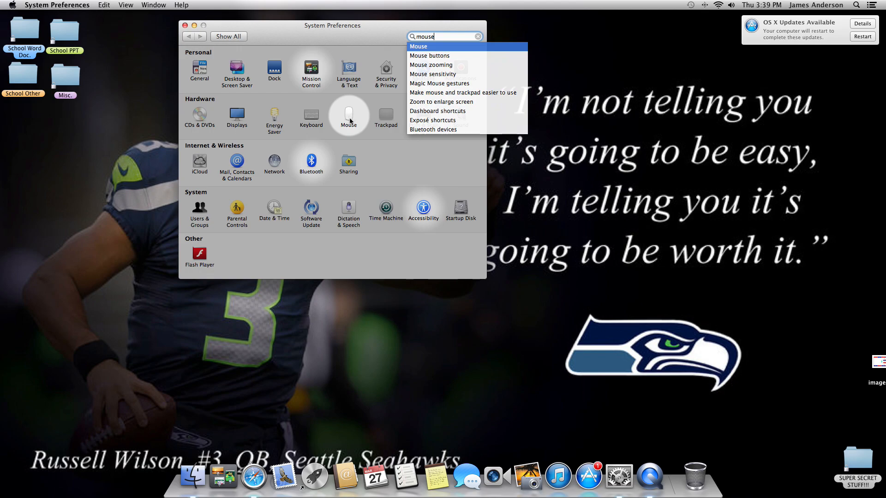
left_click(418, 47)
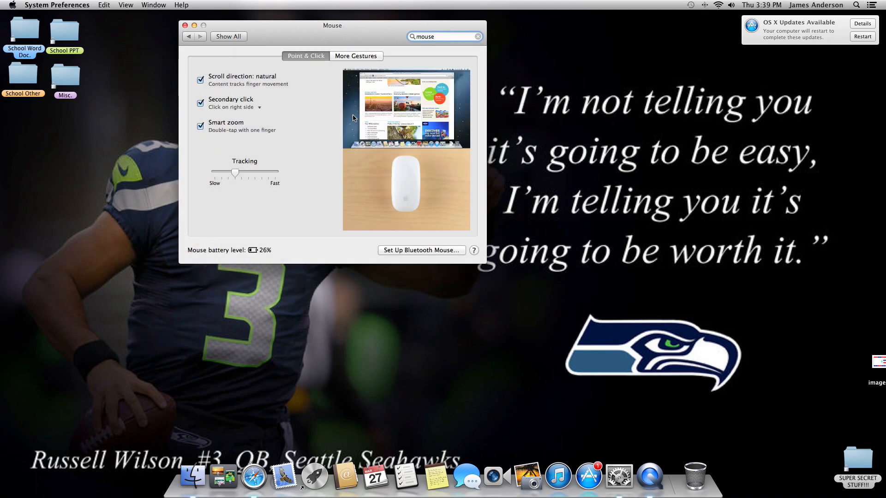
mouse_move(285, 88)
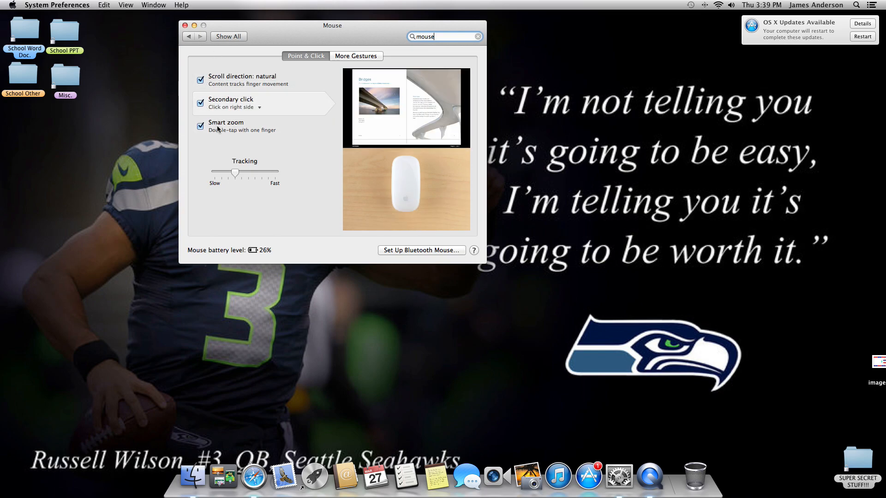
mouse_move(236, 172)
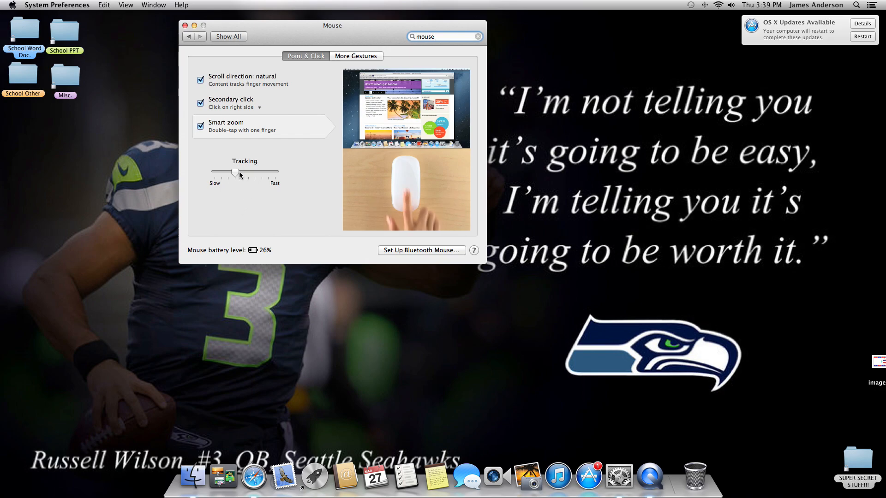
Adjust the Tracking slider to just slightly faster than its original speed.
left_click_drag(236, 173, 274, 172)
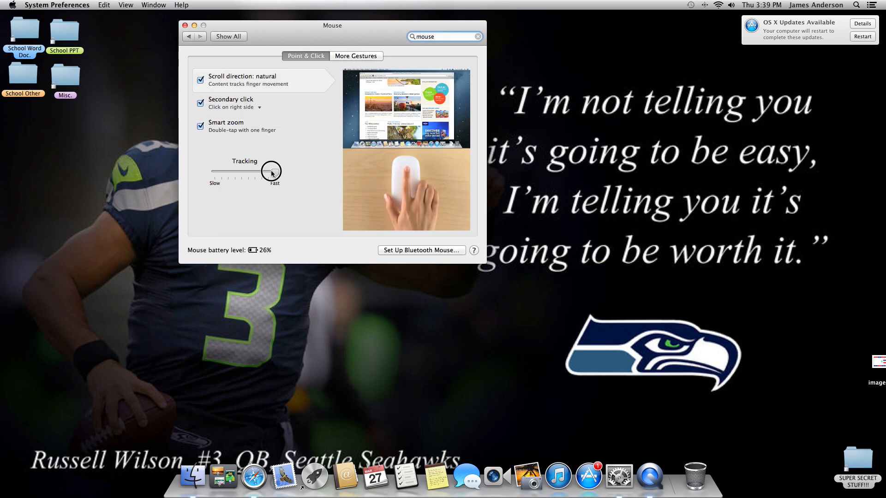
left_click_drag(271, 173, 237, 173)
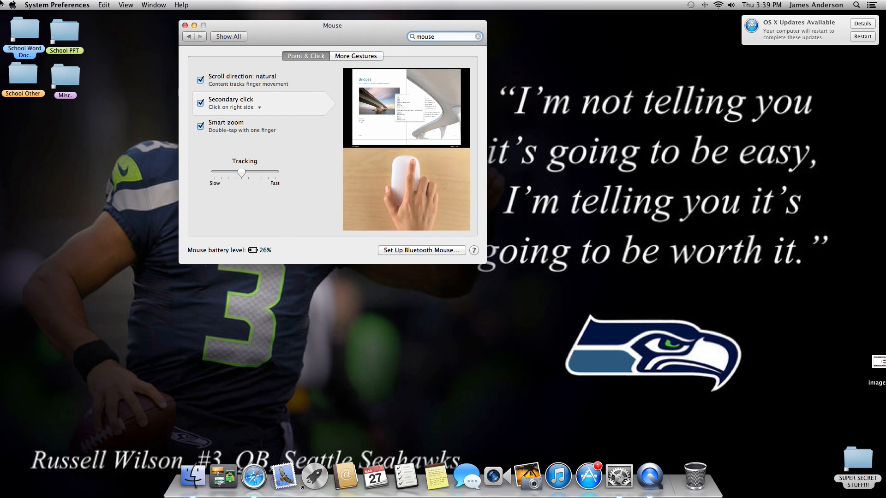
mouse_move(81, 218)
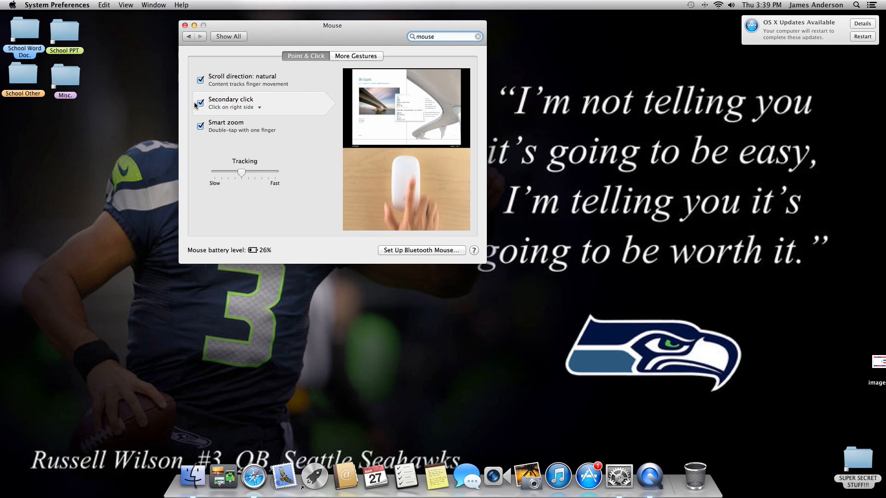
left_click(201, 104)
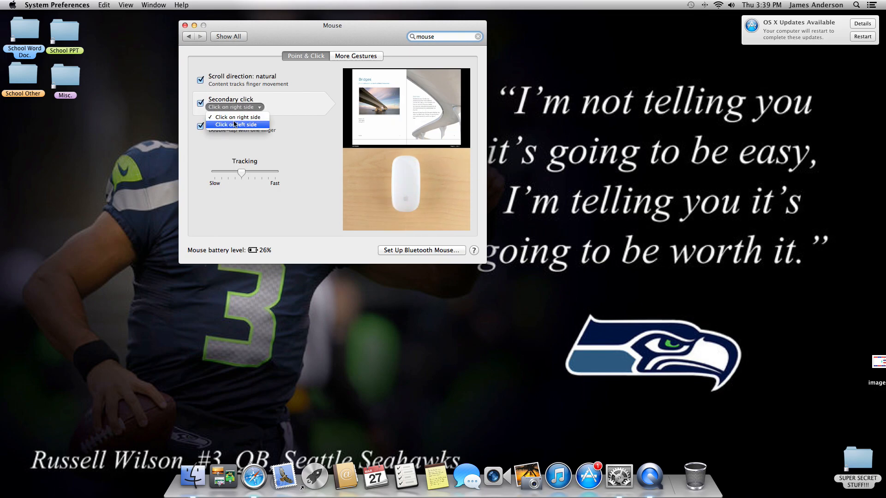
left_click(232, 124)
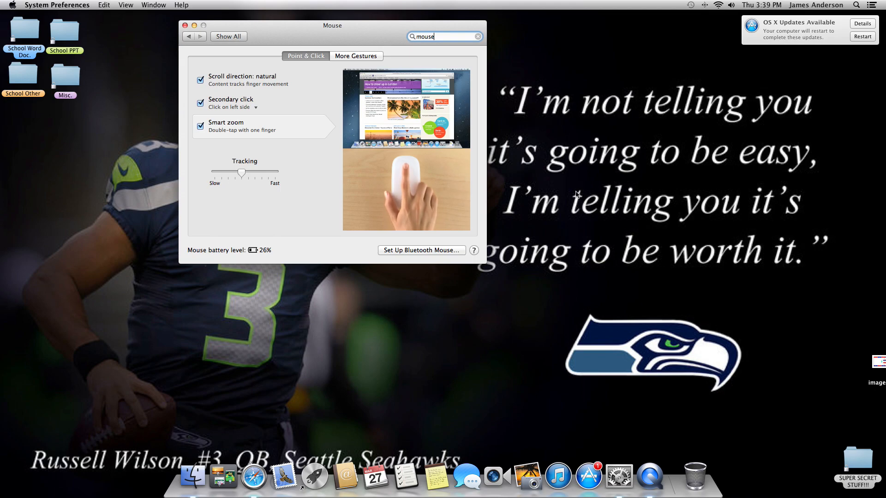
right_click(581, 100)
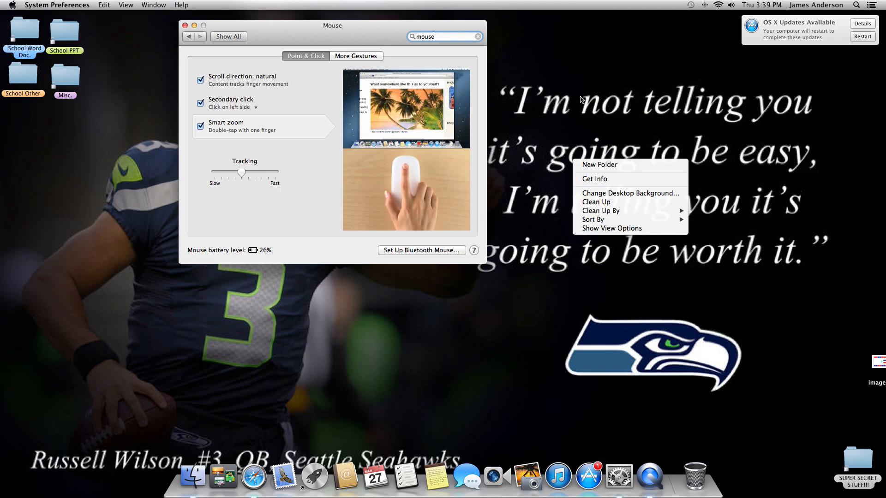
left_click(232, 107)
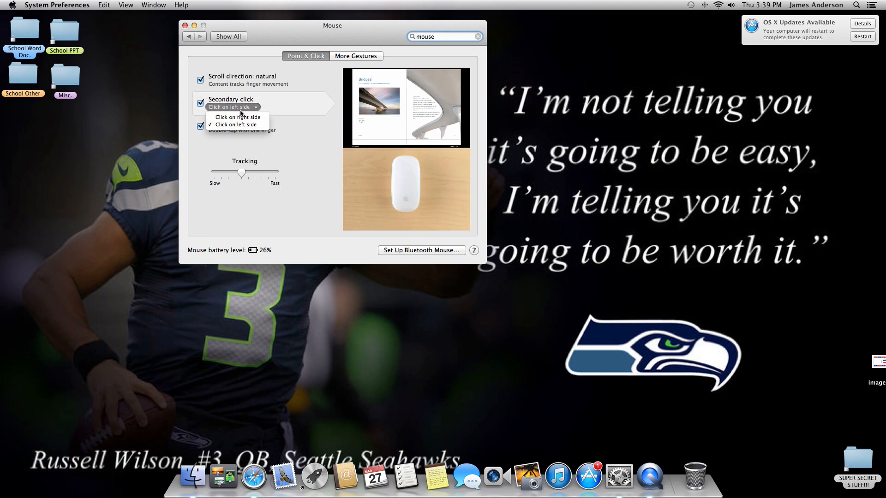
right_click(613, 102)
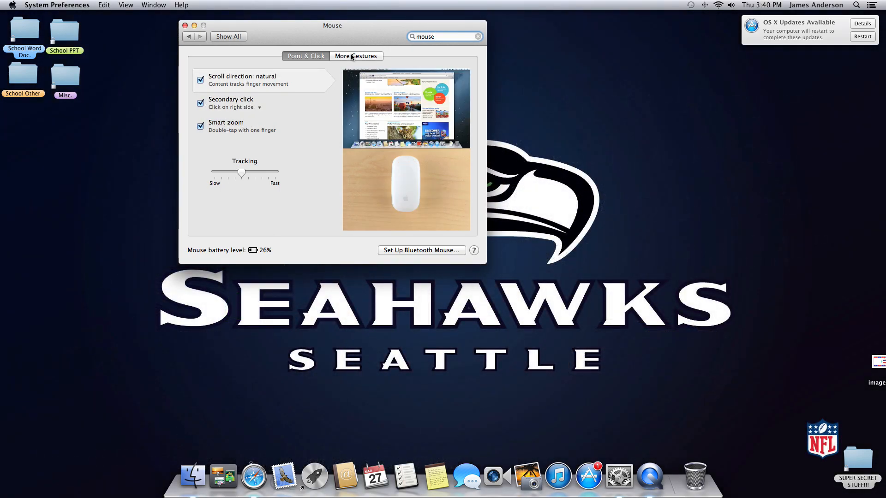
left_click(357, 56)
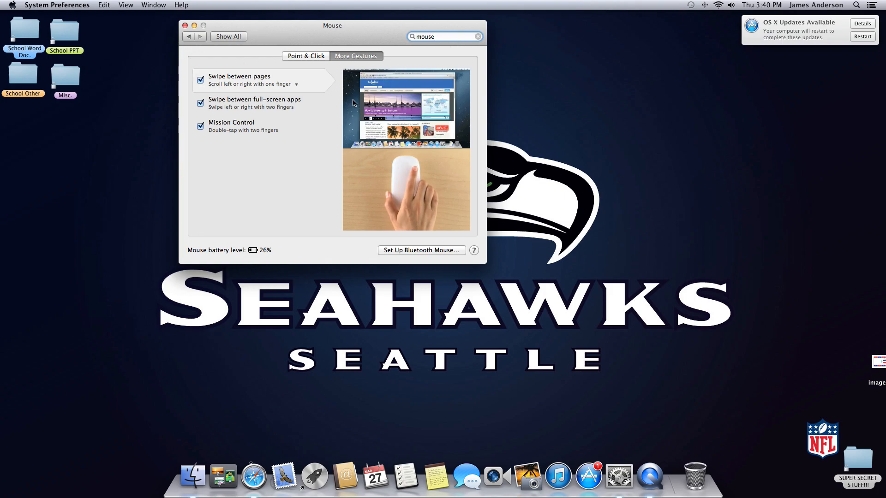
left_click(305, 56)
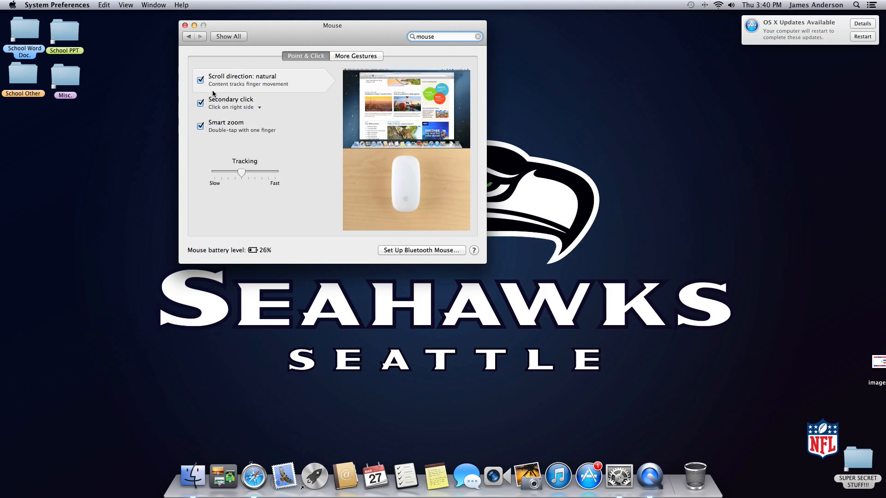